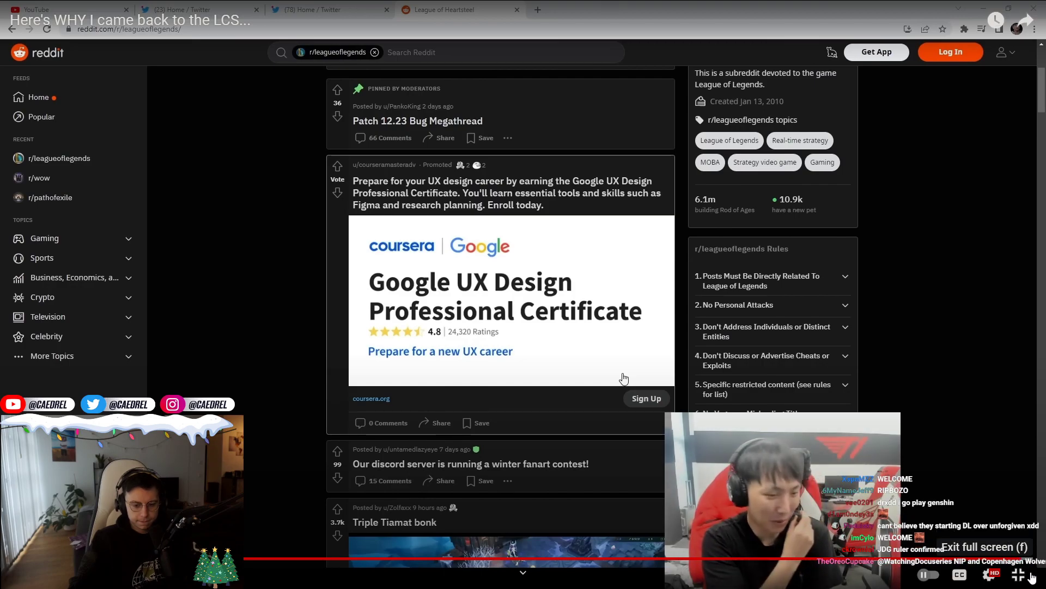
Step: Exit fullscreen with the player's bottom-right control, returning to the watch page with recommendations
left_click(1019, 575)
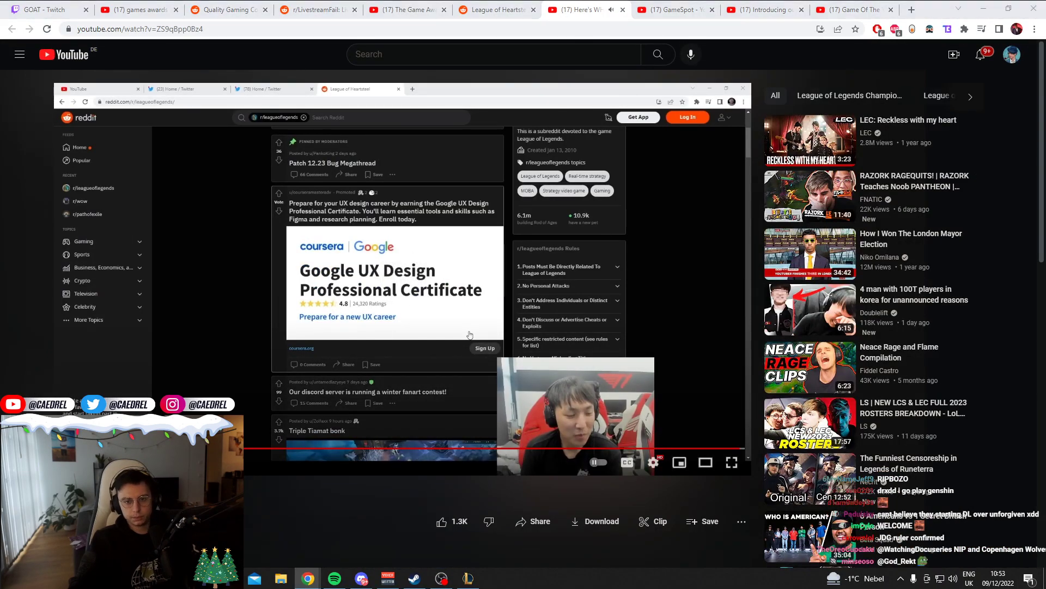